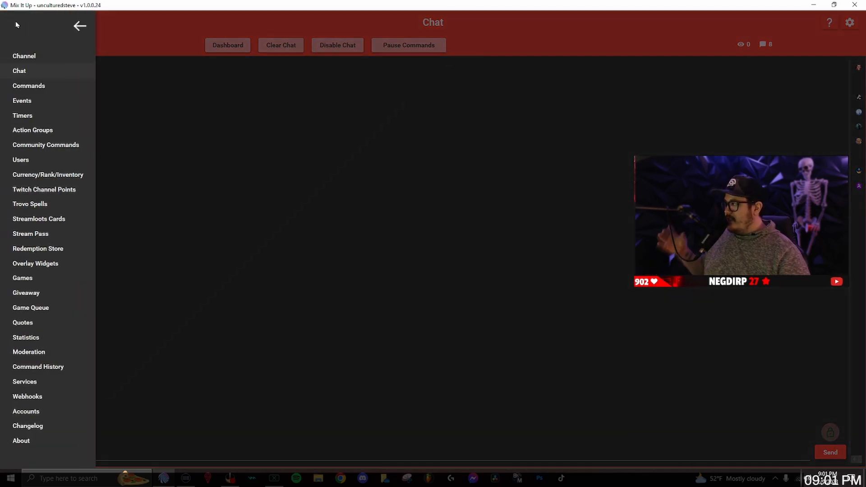
Go to the Action Groups page and expand the MEMES group.
{"action": "left_click", "coordinate": [33, 130]}
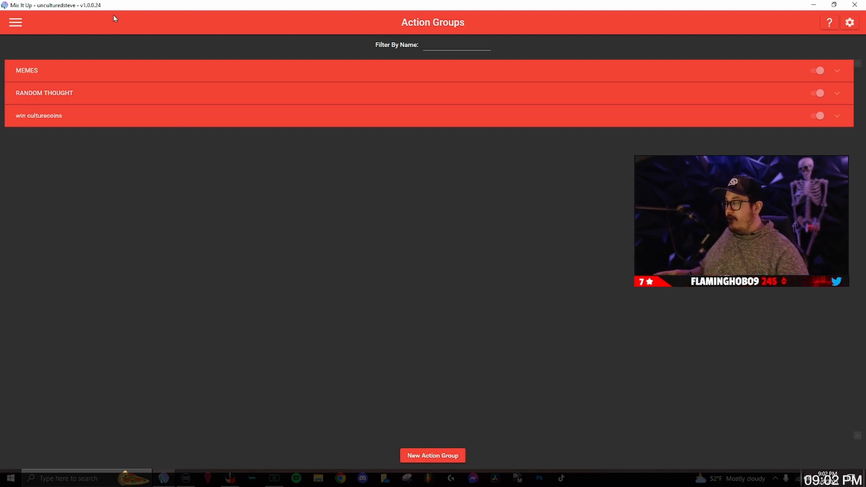
{"action": "left_click", "coordinate": [27, 70]}
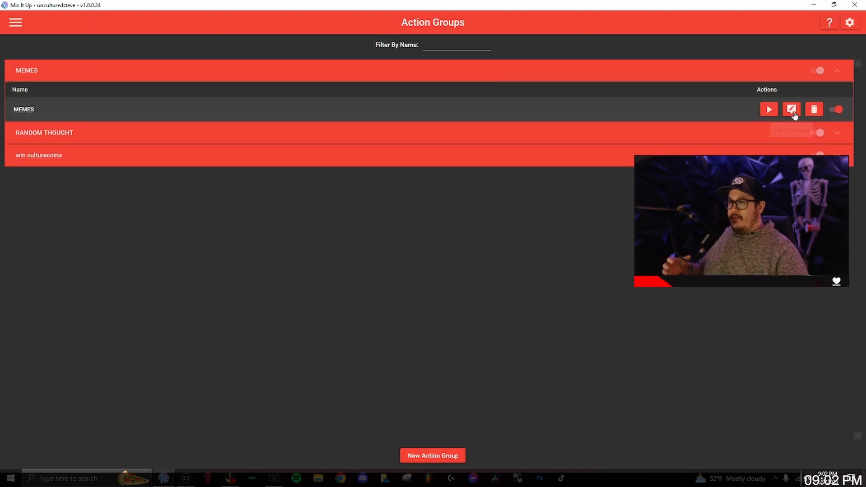
Edit the MEMES action group and review its Sound actions via the Action type list.
{"action": "left_click", "coordinate": [791, 110]}
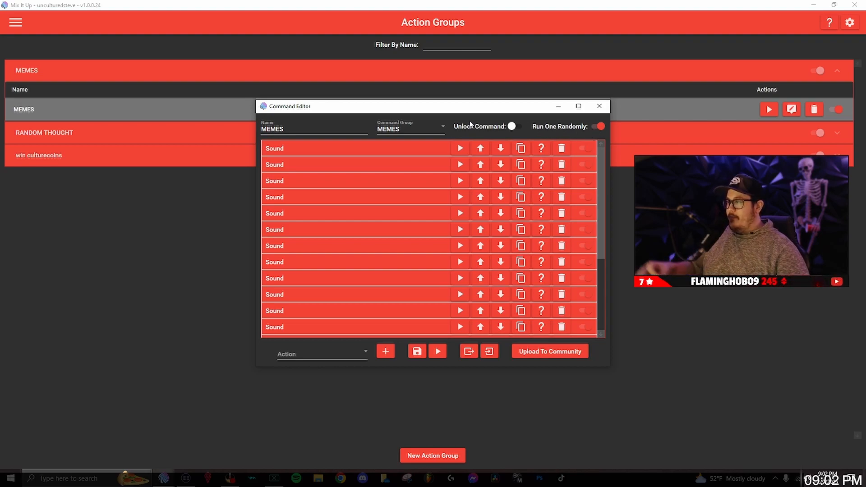
{"action": "mouse_move", "coordinate": [320, 379]}
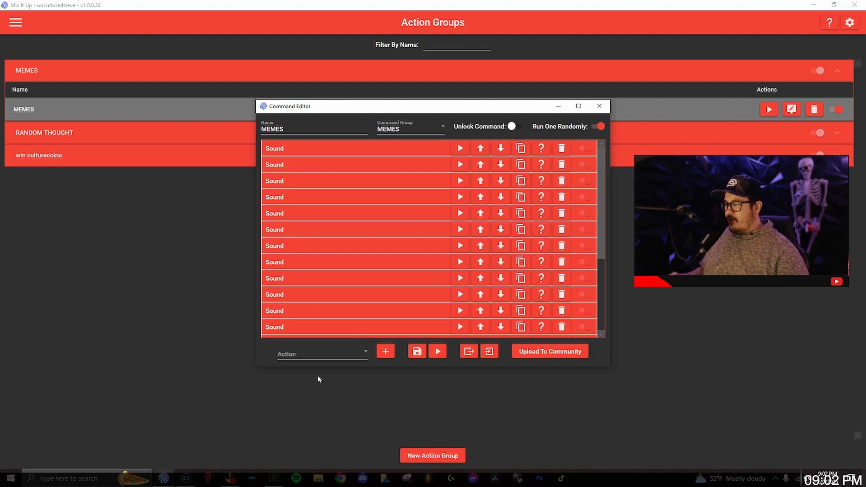
{"action": "left_click", "coordinate": [321, 354]}
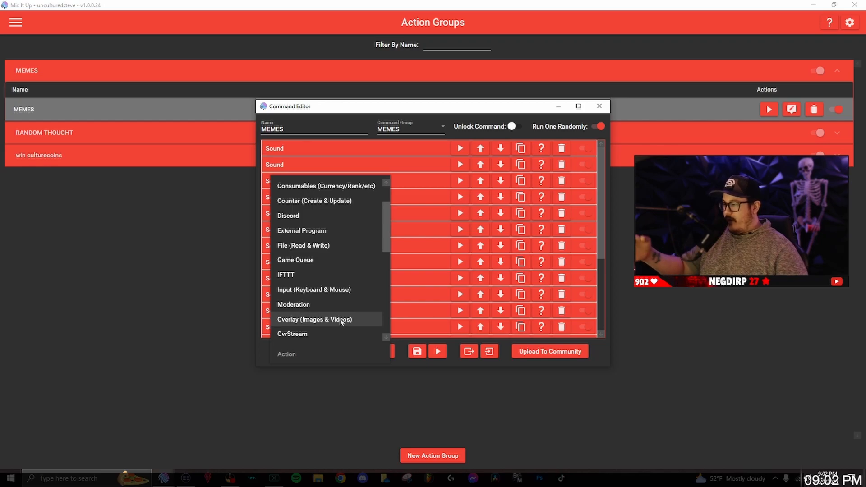
{"action": "left_click", "coordinate": [314, 320]}
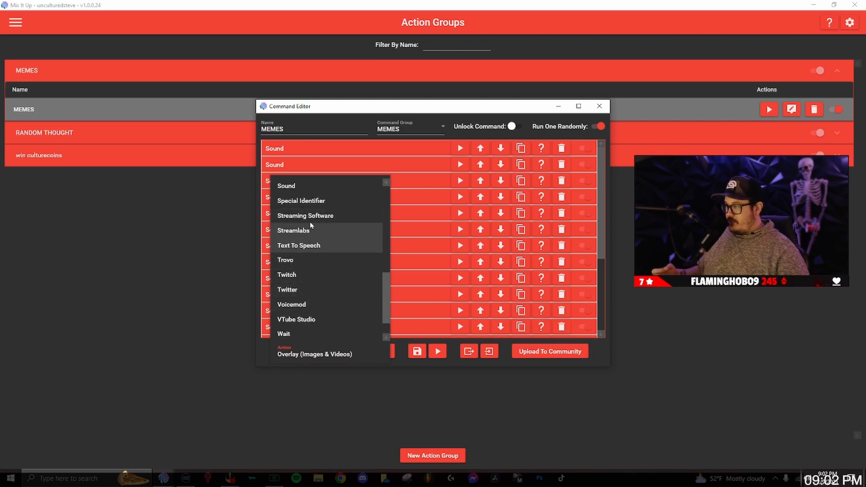
{"action": "left_click", "coordinate": [286, 186]}
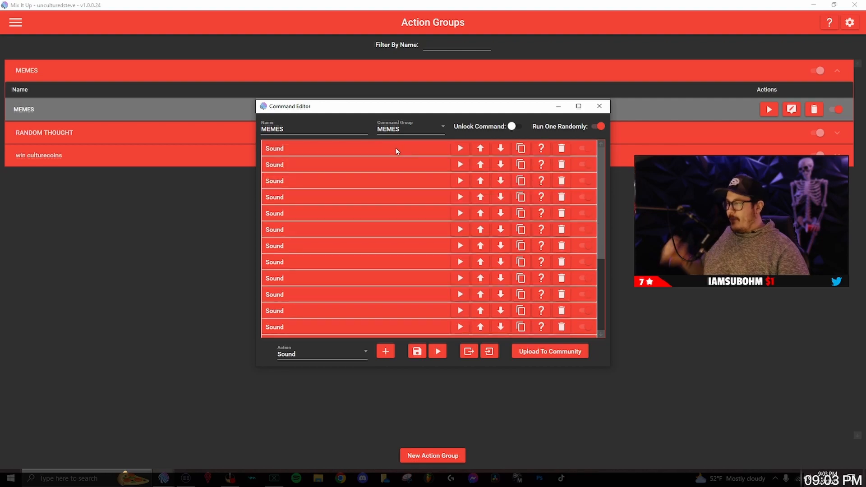
{"action": "scroll", "scroll_direction": "down", "scroll_amount": 3}
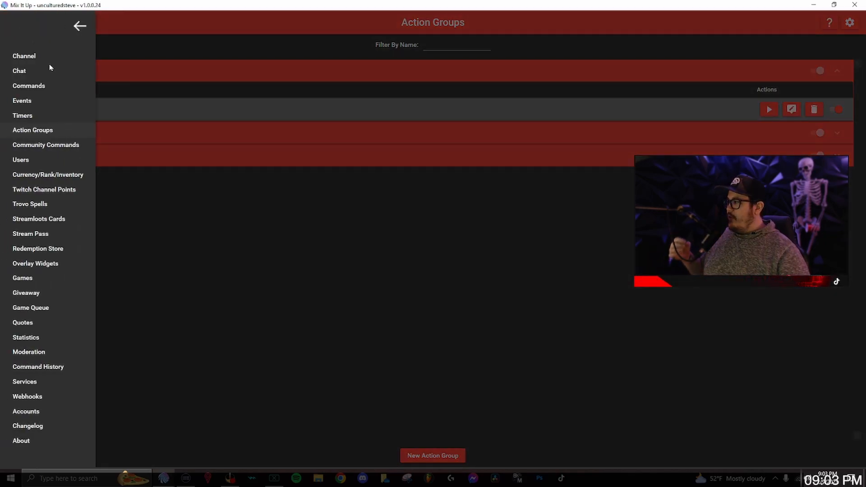
On Commands, start a new command named memes in the MEMES group with trigger memes.
{"action": "left_click", "coordinate": [28, 86]}
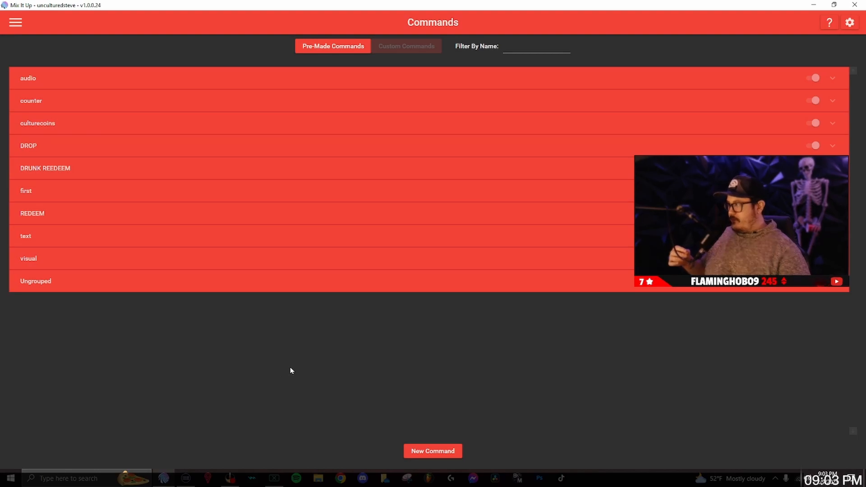
{"action": "mouse_move", "coordinate": [478, 428]}
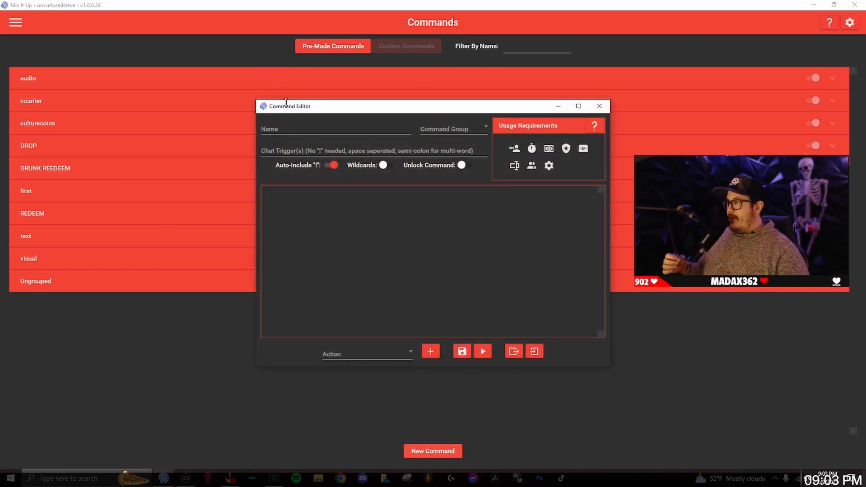
{"action": "left_click", "coordinate": [307, 127]}
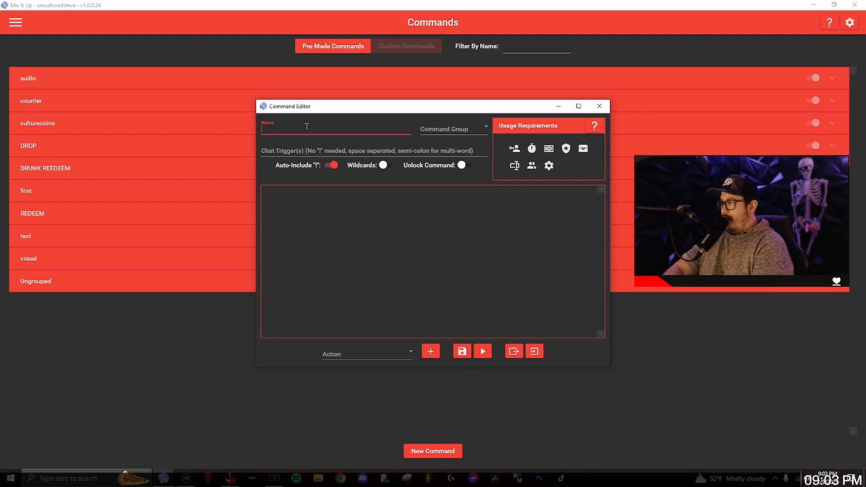
{"action": "type", "text": "memes"}
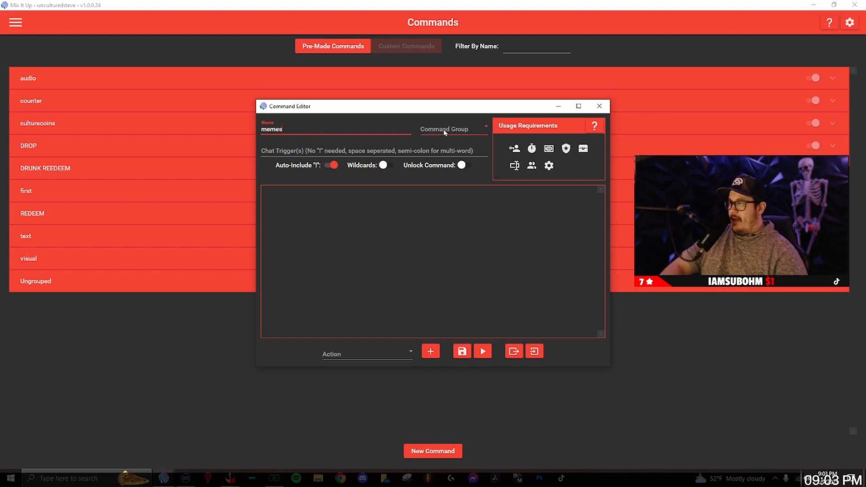
{"action": "left_click", "coordinate": [453, 129]}
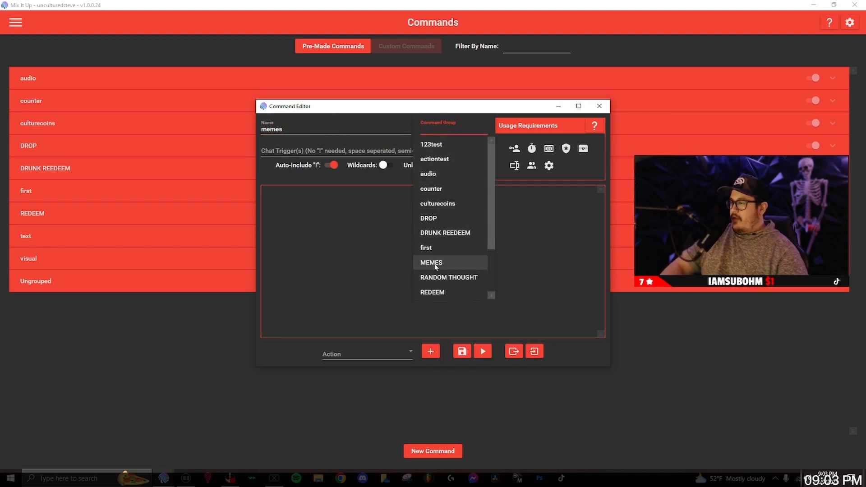
{"action": "left_click", "coordinate": [431, 263]}
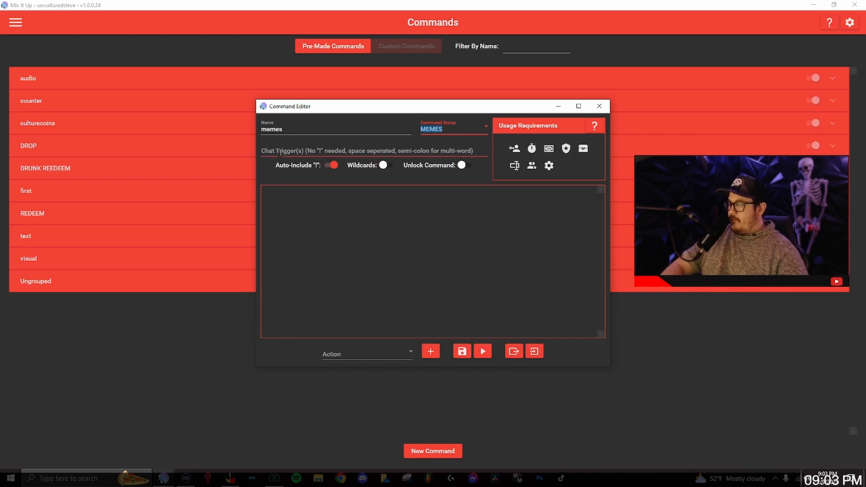
{"action": "type", "text": "memes"}
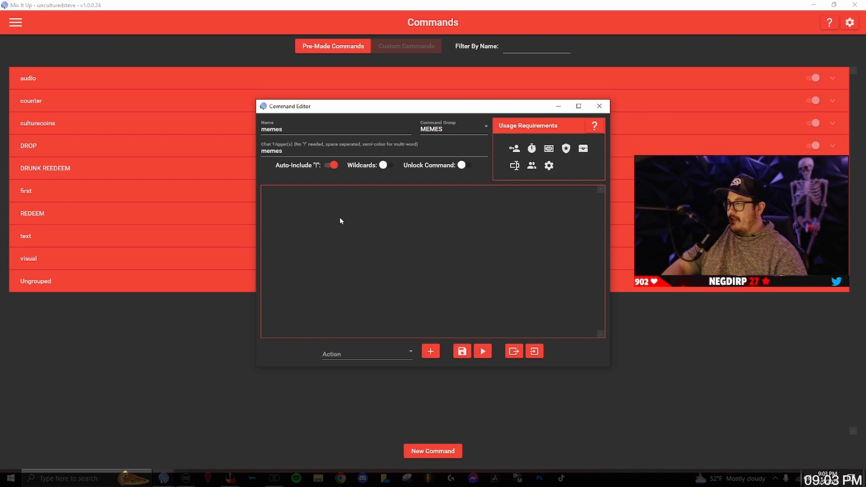
Add a Run Command action whose command type is Action Group.
{"action": "left_click", "coordinate": [367, 354]}
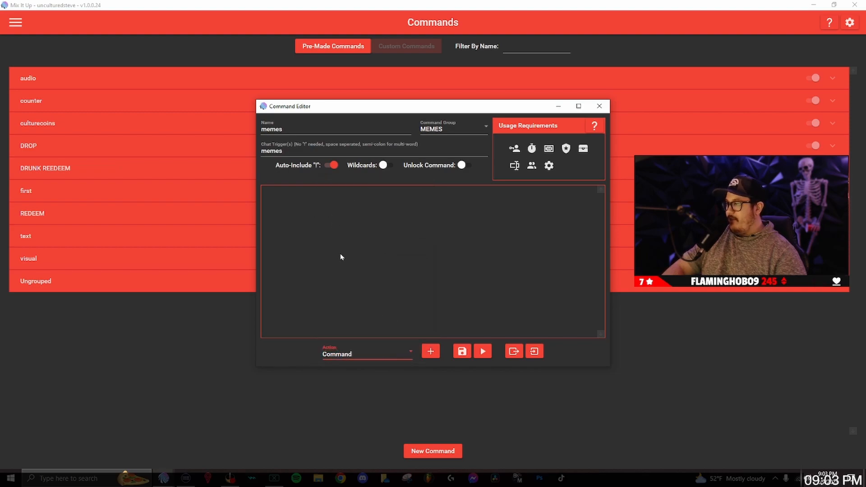
{"action": "left_click", "coordinate": [432, 351]}
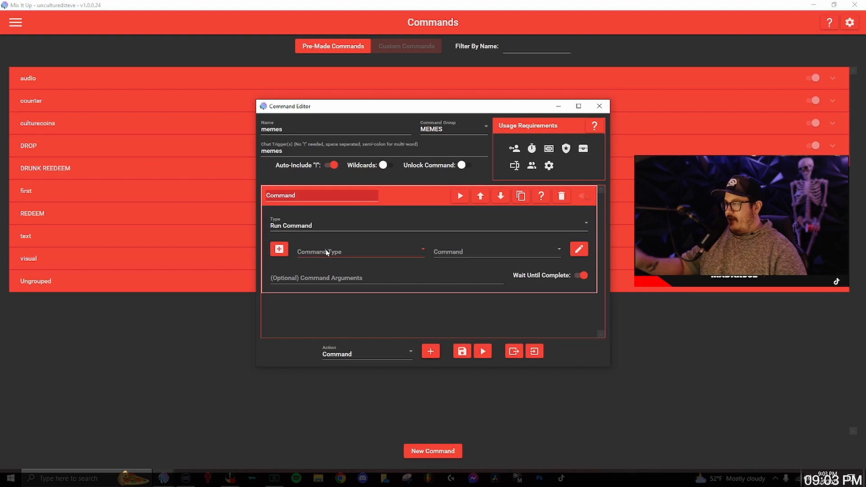
{"action": "left_click", "coordinate": [359, 252]}
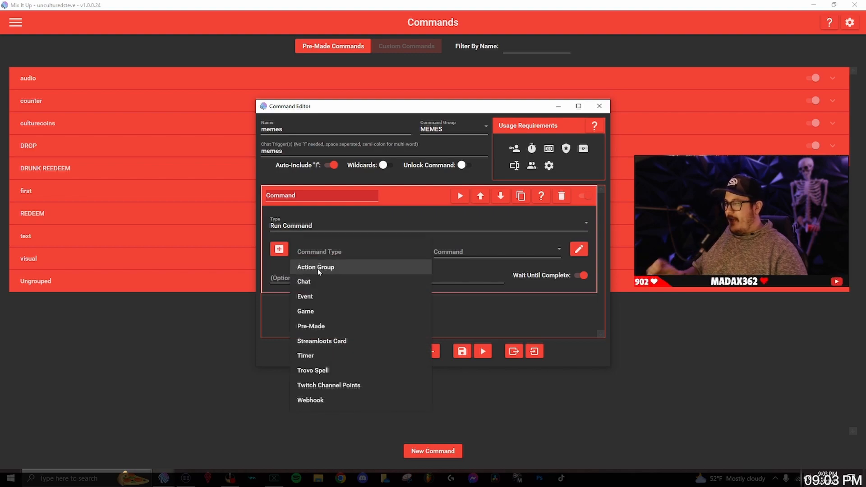
{"action": "left_click", "coordinate": [316, 267]}
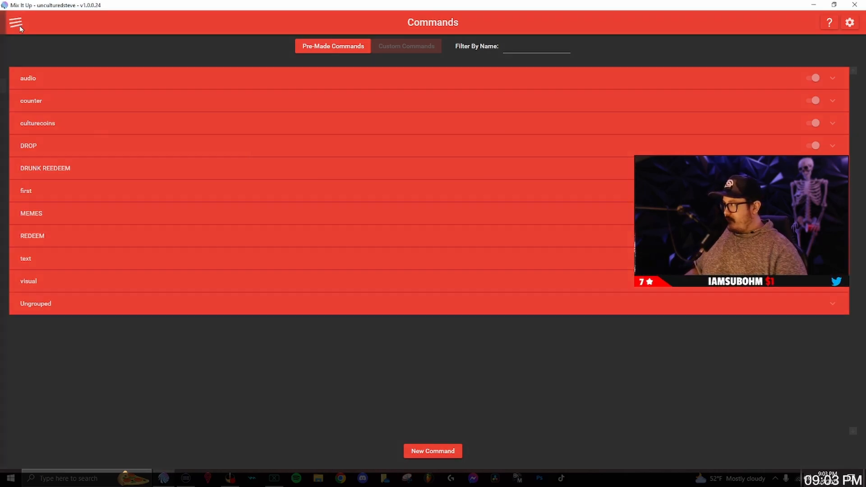
Send the !memes message in Chat to test the new command.
{"action": "left_click", "coordinate": [16, 23]}
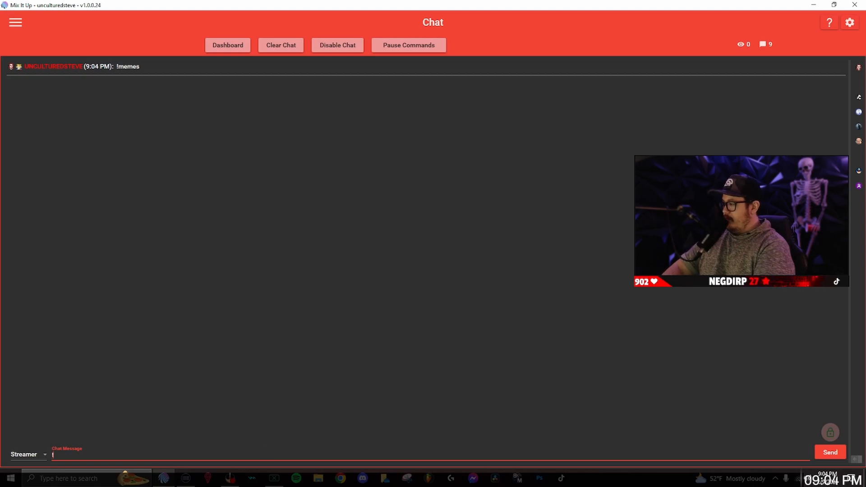
{"action": "type", "text": "memes"}
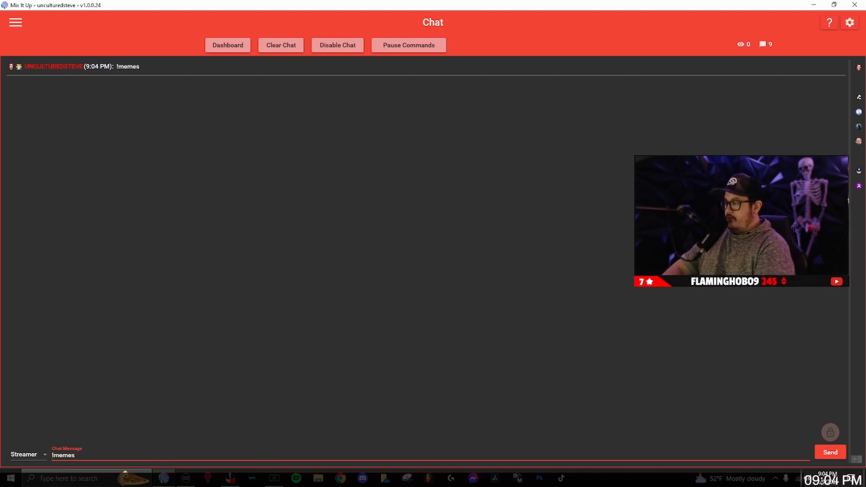
{"action": "left_click", "coordinate": [830, 453]}
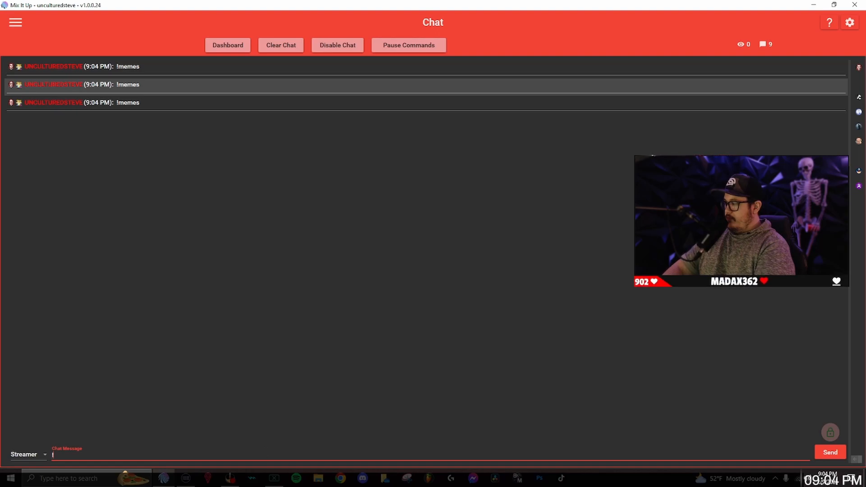
{"action": "left_click", "coordinate": [831, 452]}
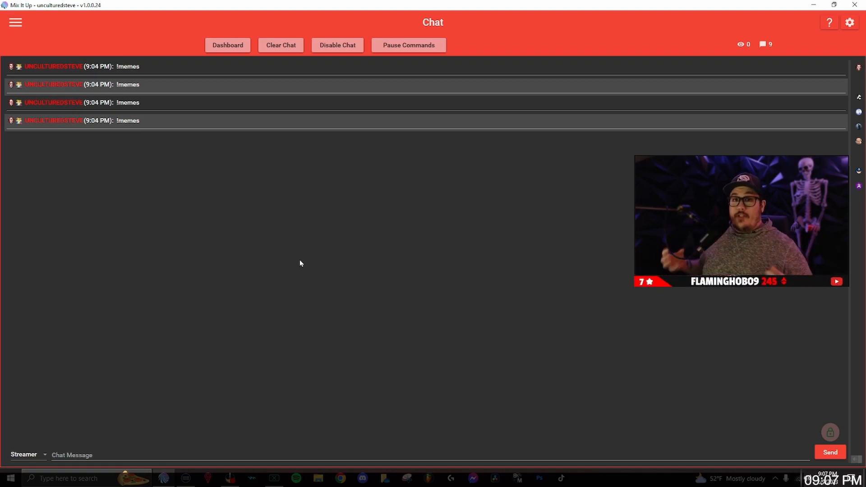
{"action": "mouse_move", "coordinate": [222, 202]}
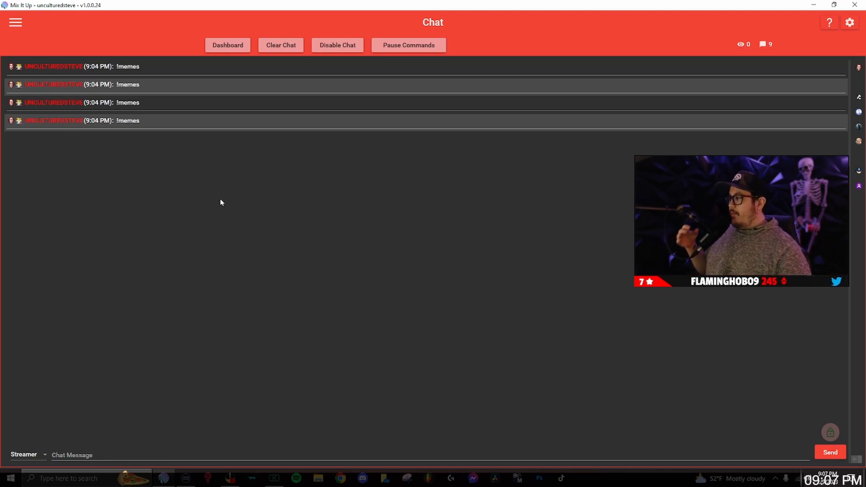
On Twitch Channel Points, create a new reward named testmeme.
{"action": "left_click", "coordinate": [15, 22]}
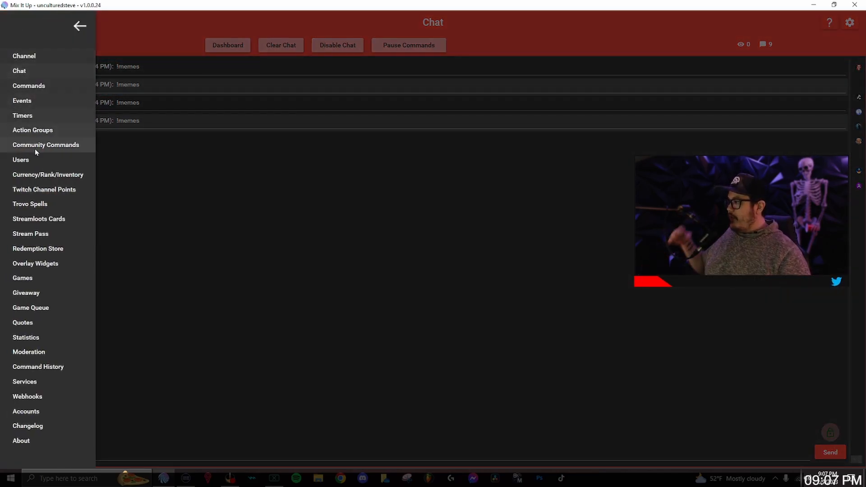
{"action": "left_click", "coordinate": [43, 189]}
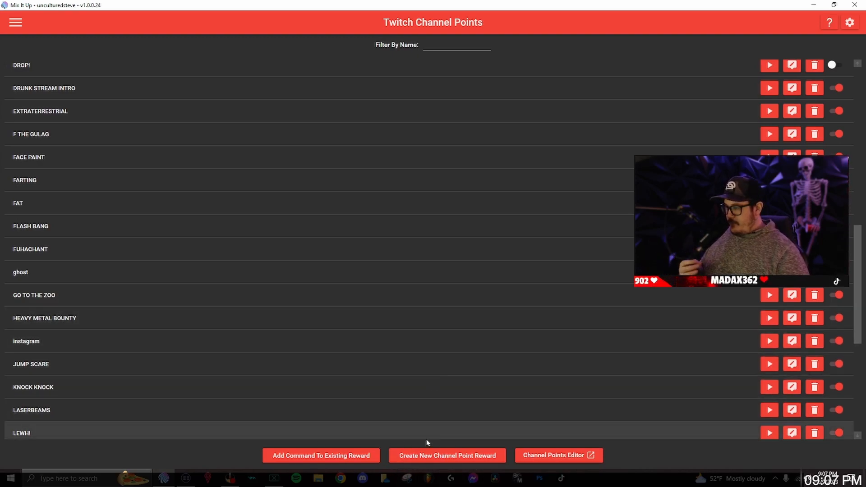
{"action": "left_click", "coordinate": [448, 455]}
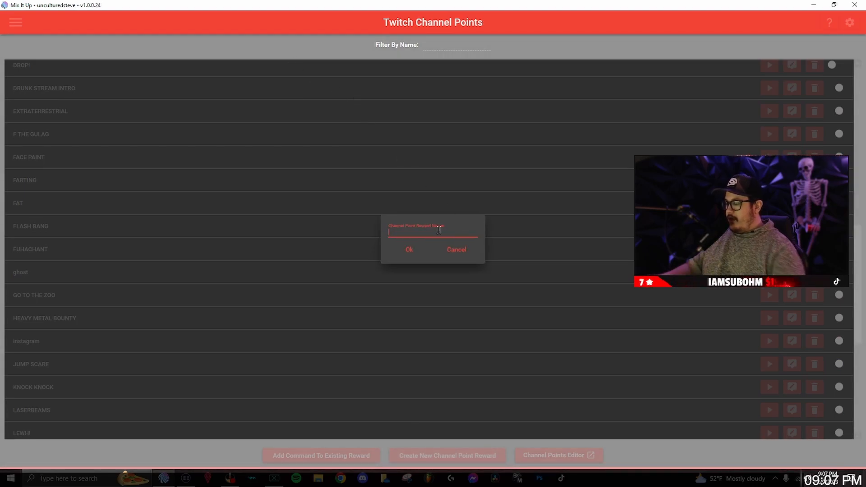
{"action": "type", "text": "test"}
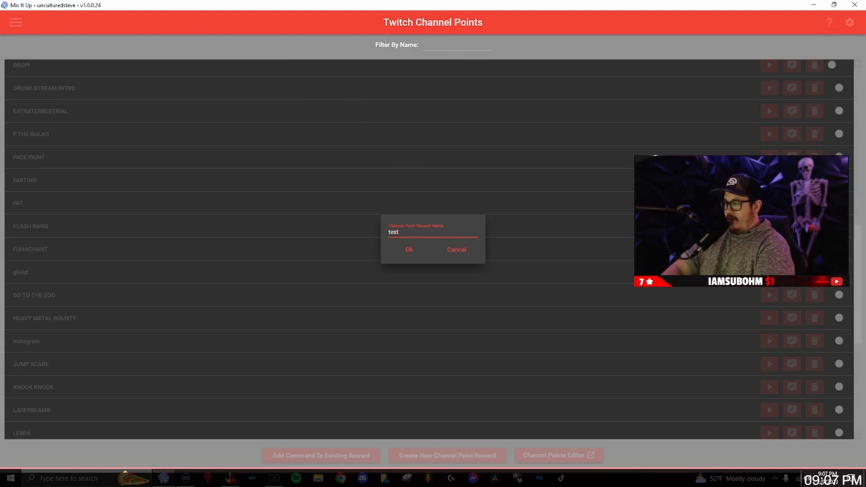
{"action": "type", "text": "meme"}
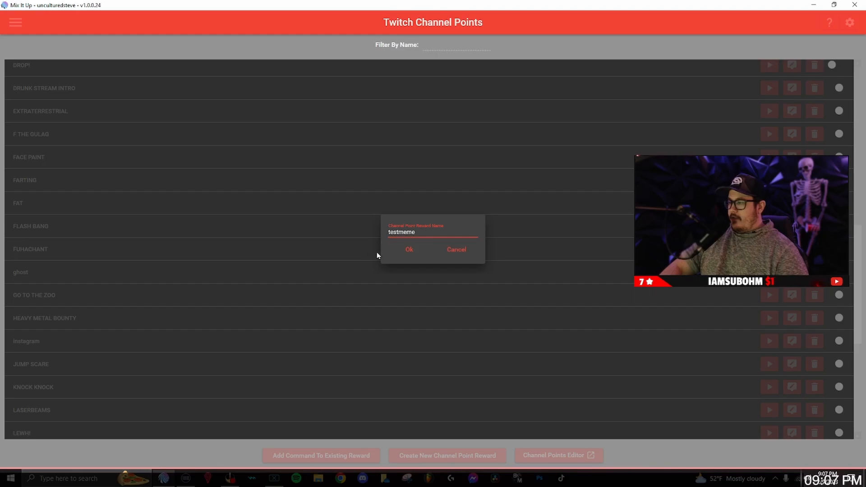
{"action": "left_click", "coordinate": [409, 249]}
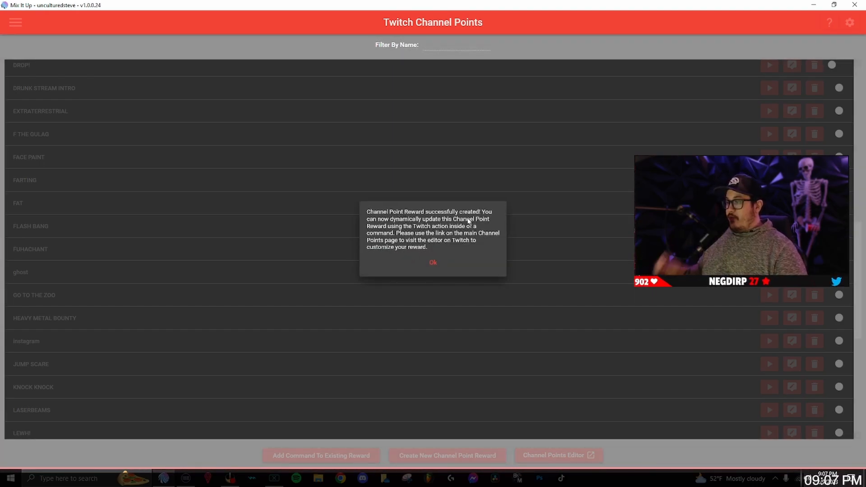
{"action": "left_click", "coordinate": [433, 262]}
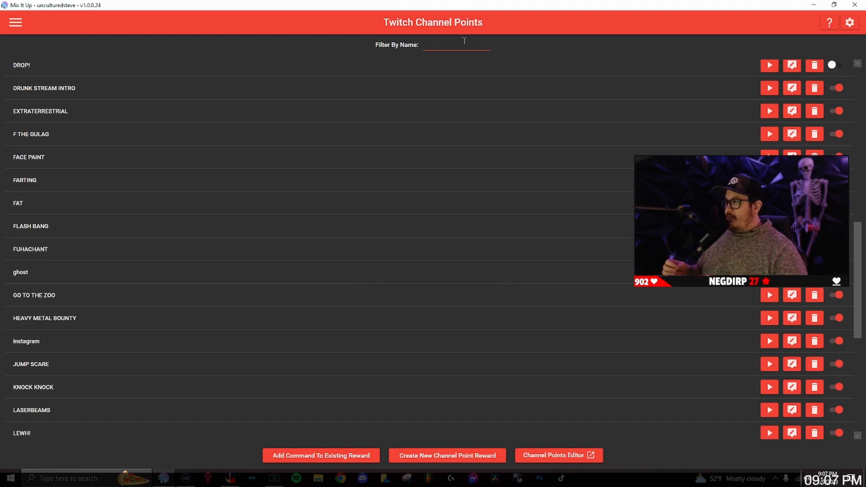
Filter the rewards list by 'test' to show testmeme alone.
{"action": "scroll", "scroll_direction": "down", "scroll_amount": 3}
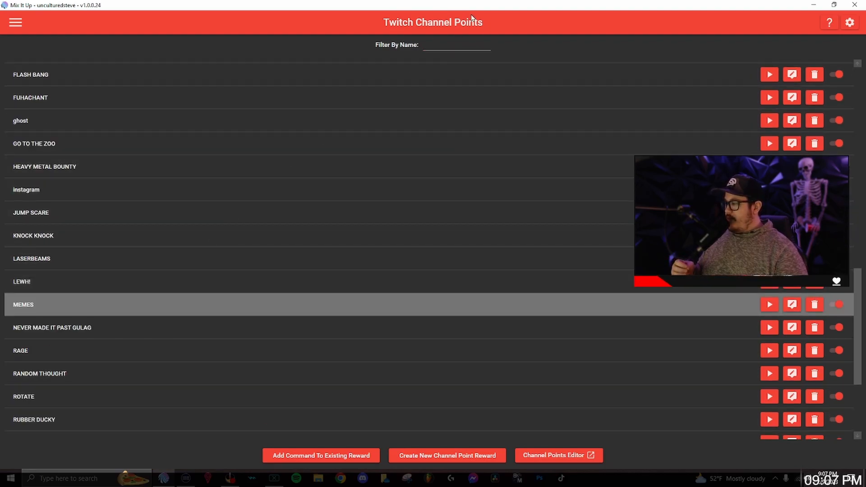
{"action": "left_click", "coordinate": [437, 45]}
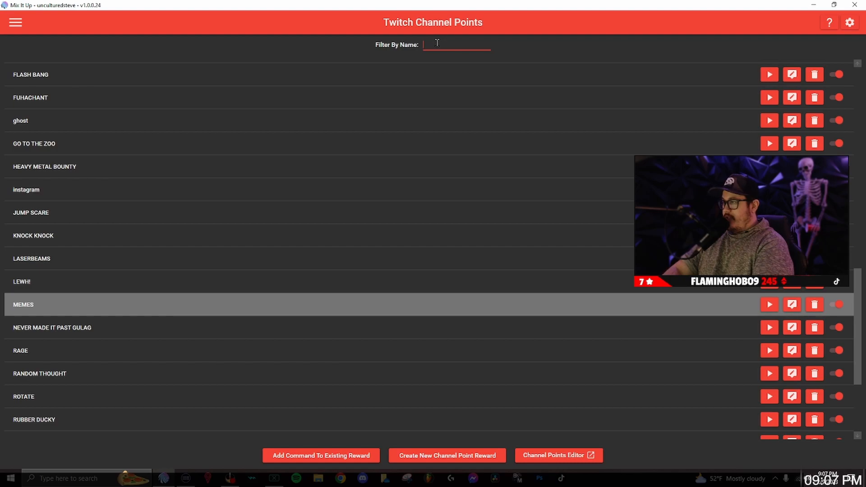
{"action": "type", "text": "test"}
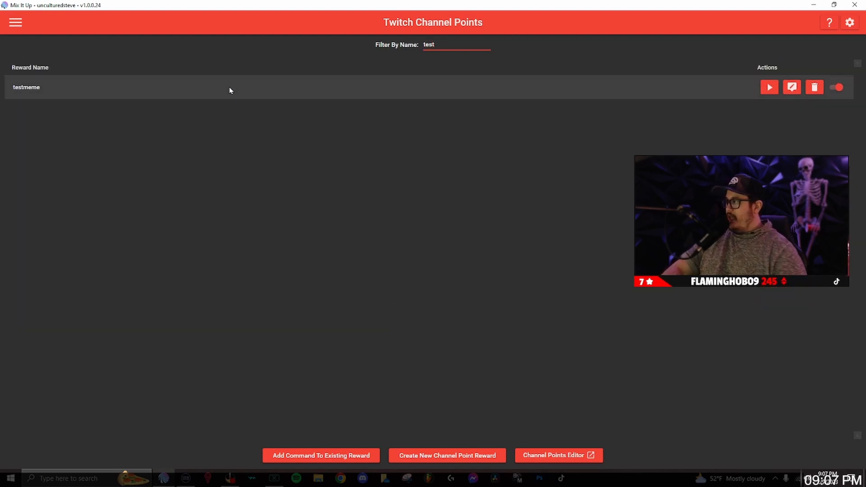
Give the testmeme reward a Run Command action with command type Action Group.
{"action": "left_click", "coordinate": [792, 87]}
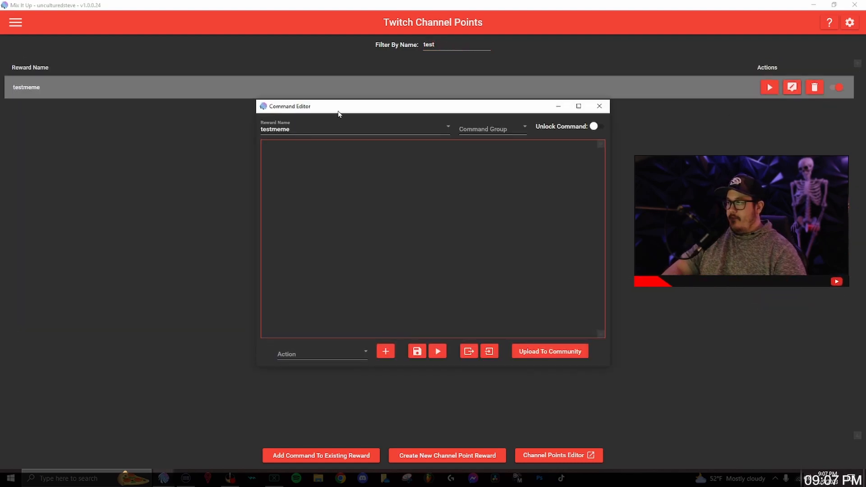
{"action": "mouse_move", "coordinate": [316, 362]}
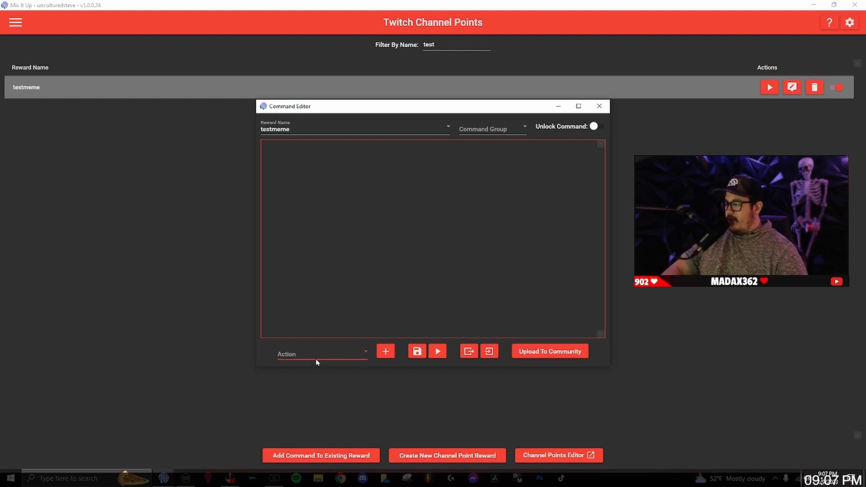
{"action": "left_click", "coordinate": [321, 354]}
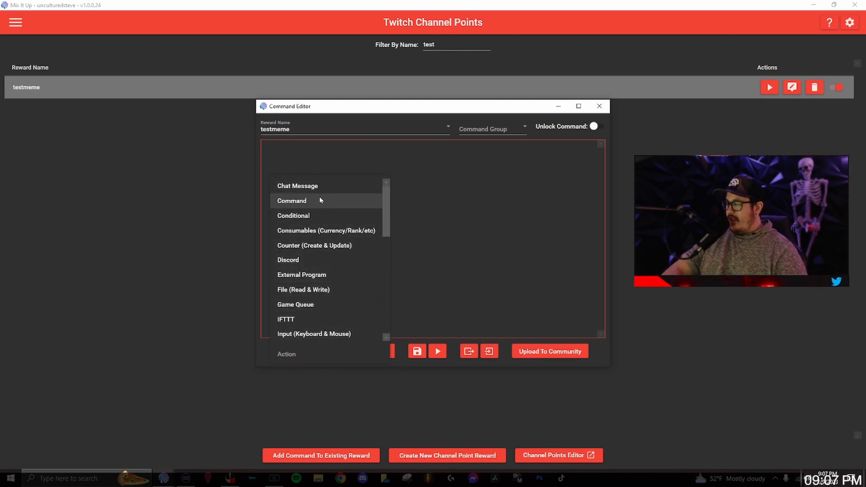
{"action": "left_click", "coordinate": [291, 201]}
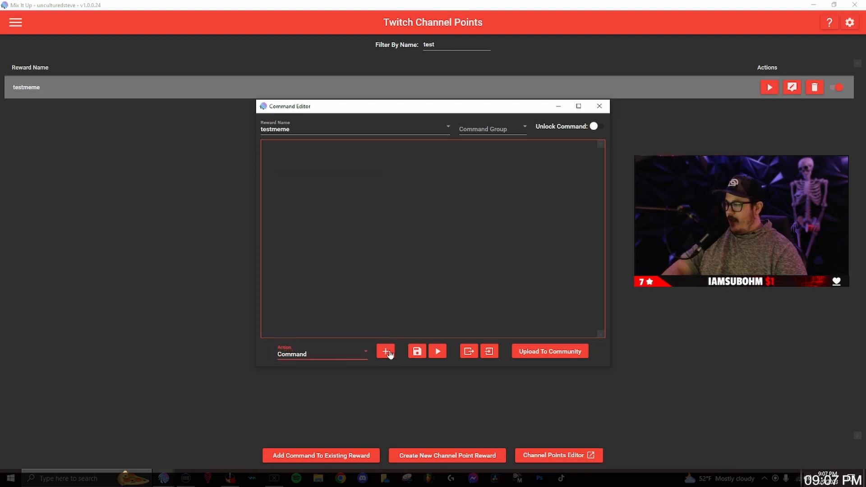
{"action": "left_click", "coordinate": [386, 351]}
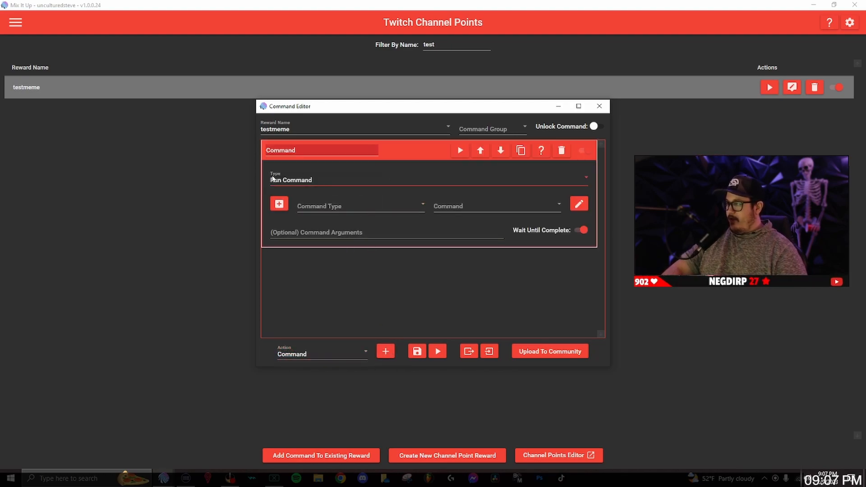
{"action": "left_click", "coordinate": [361, 206]}
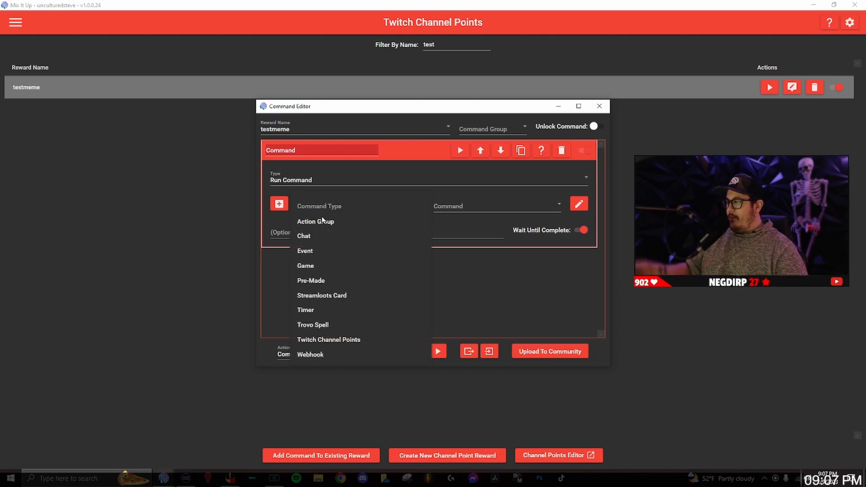
{"action": "left_click", "coordinate": [316, 222]}
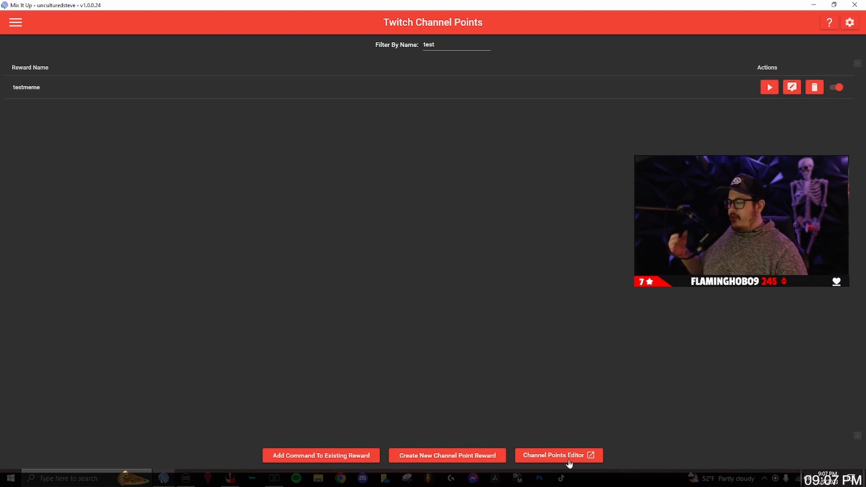
Launch Twitch's Channel Points Editor in the browser.
{"action": "left_click", "coordinate": [559, 455]}
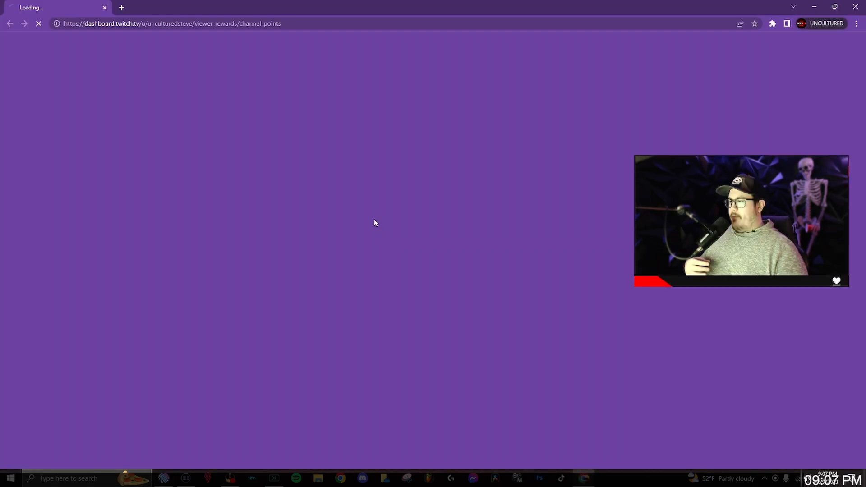